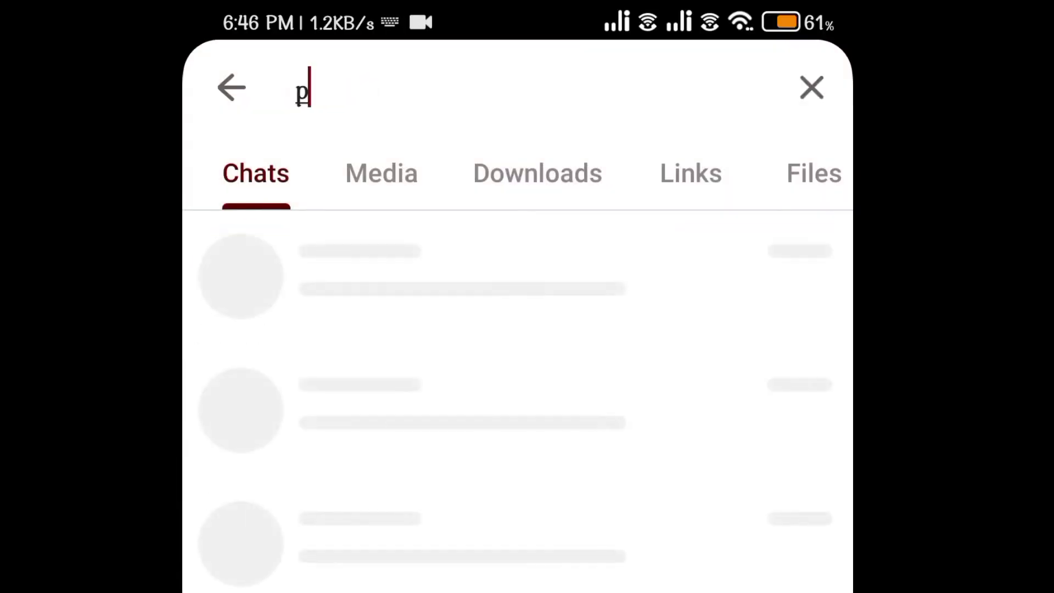
- Search for PDF Bot and send it Full Writeup.pdf as a document for compression
type("df bot")
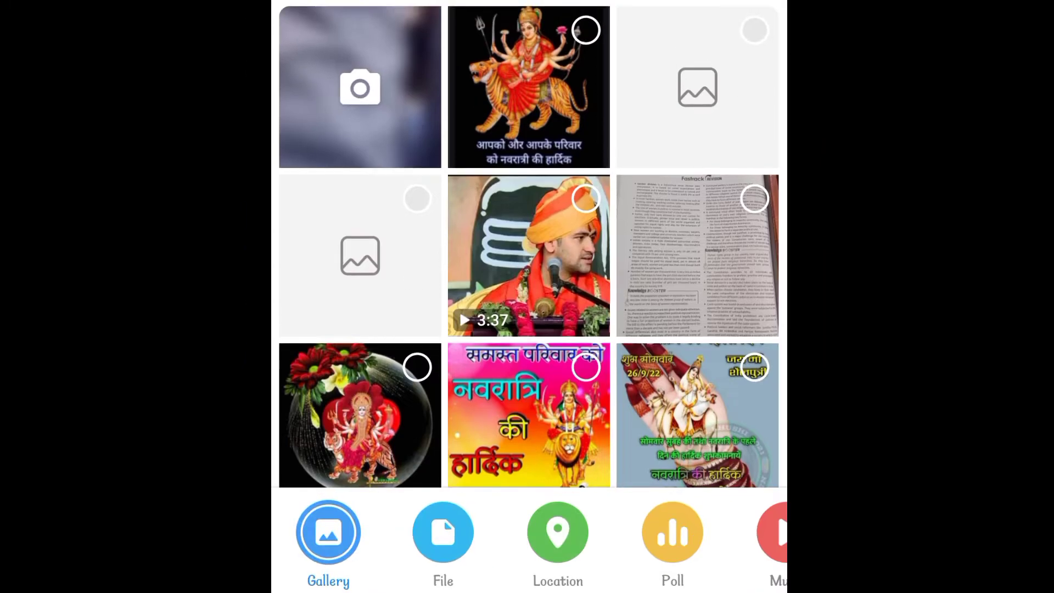
left_click(443, 532)
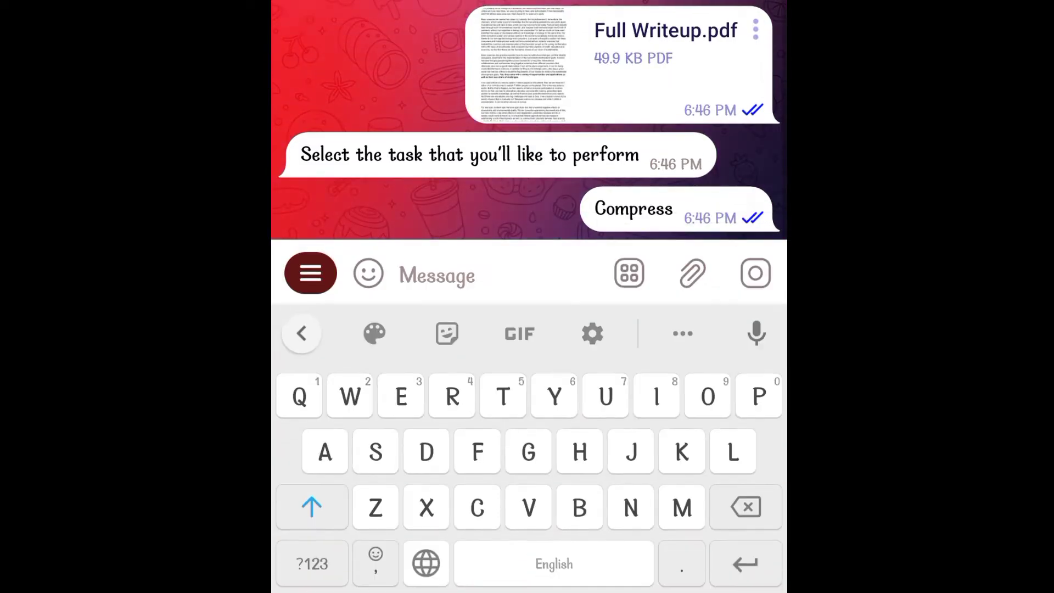
- Request Compress from PDF Bot, then open the compressed result PDF and scroll its pages
type("Compress")
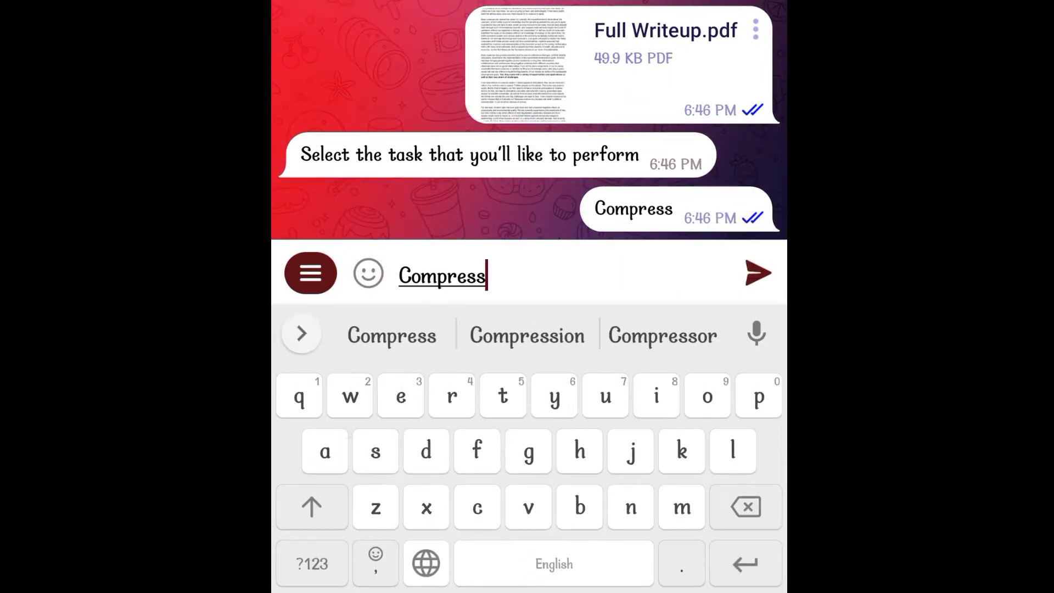
left_click(758, 273)
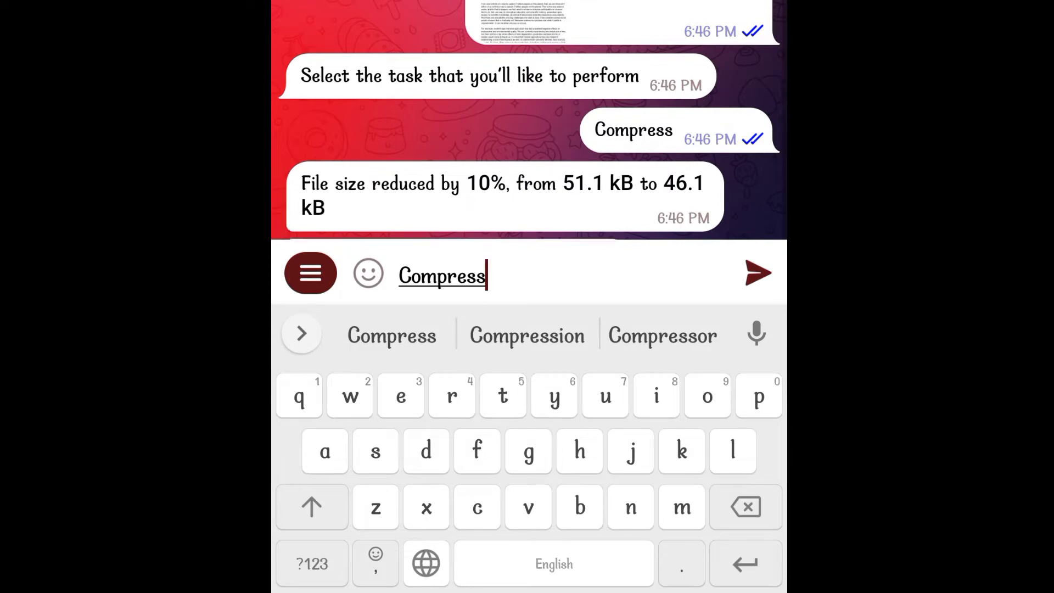
left_click(758, 272)
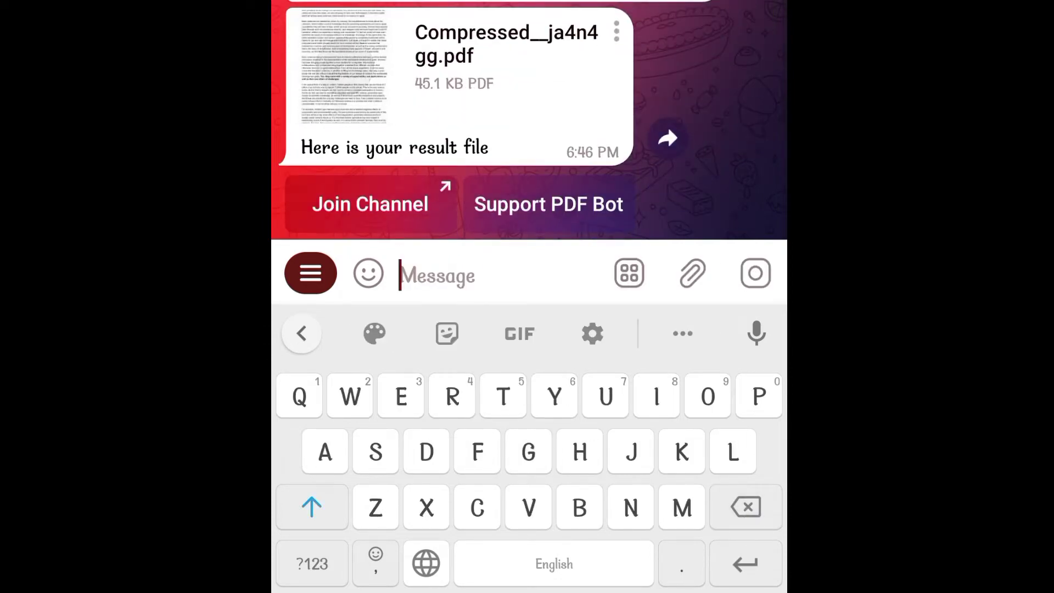
left_click(344, 64)
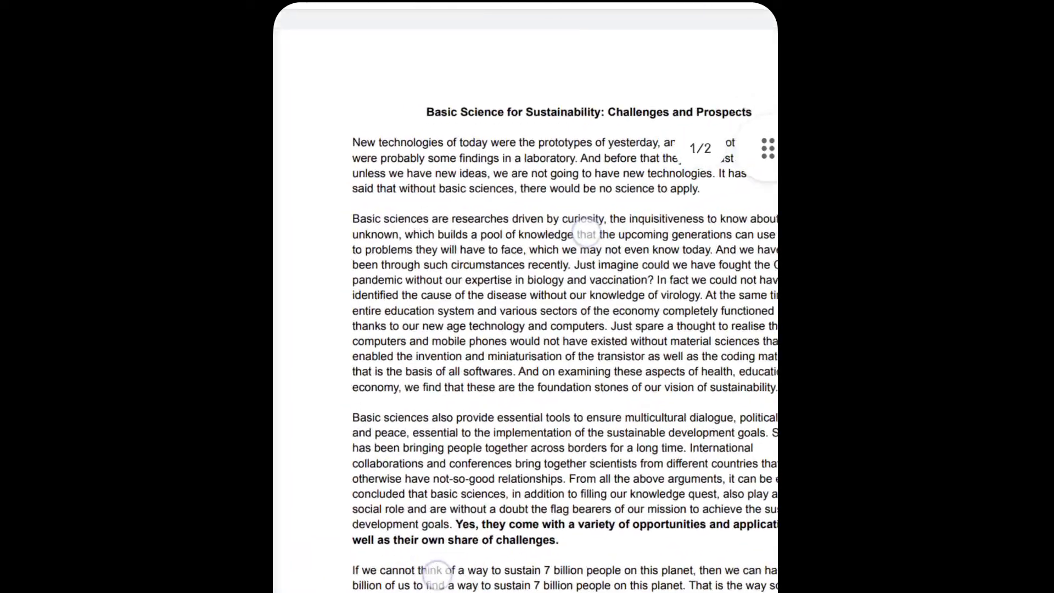
scroll("down", 3)
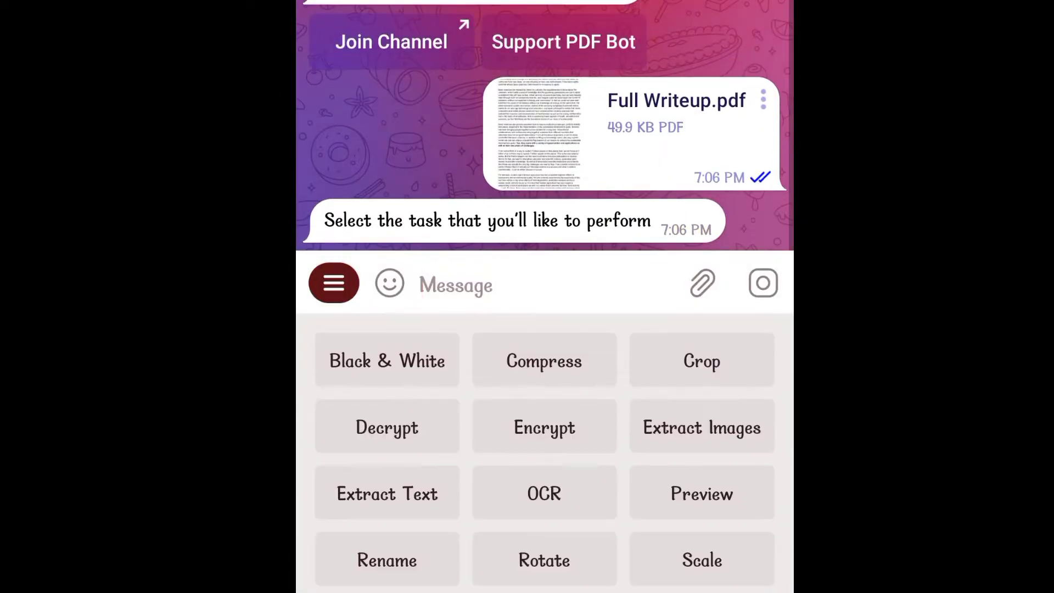
left_click(543, 427)
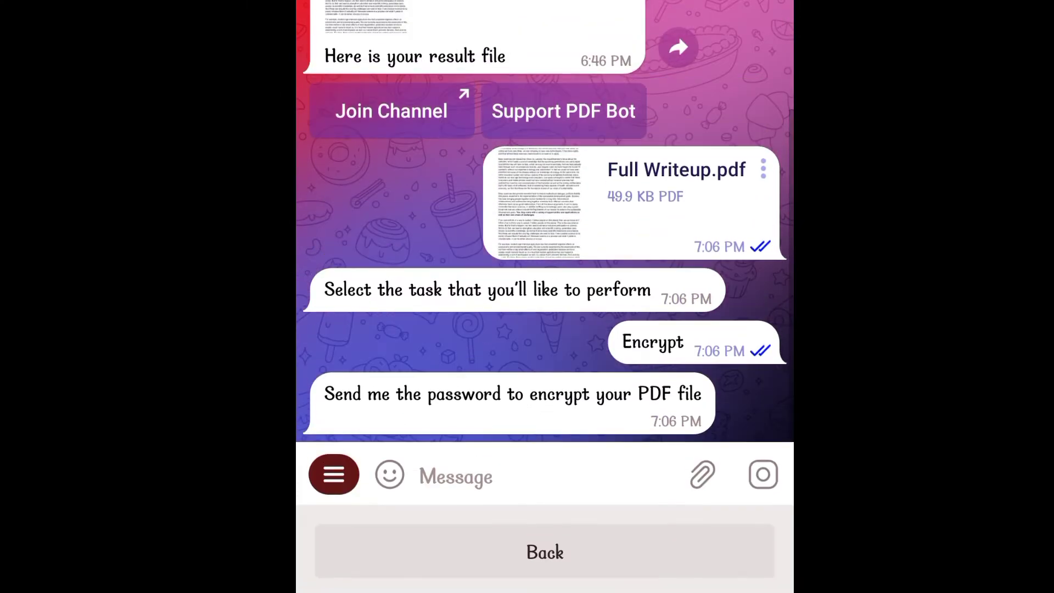
left_click(455, 477)
type("Please")
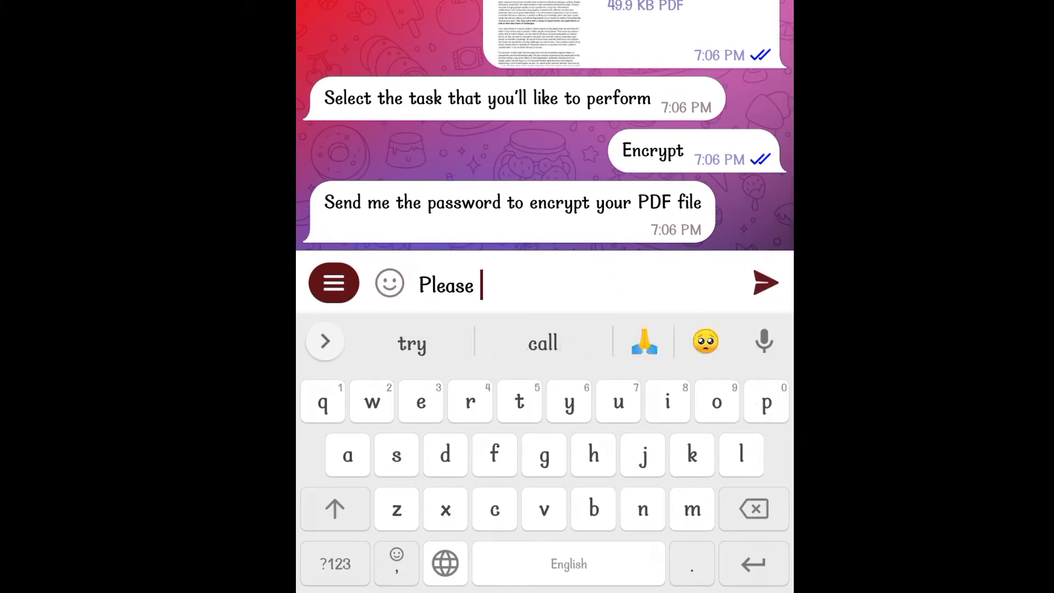
left_click(765, 282)
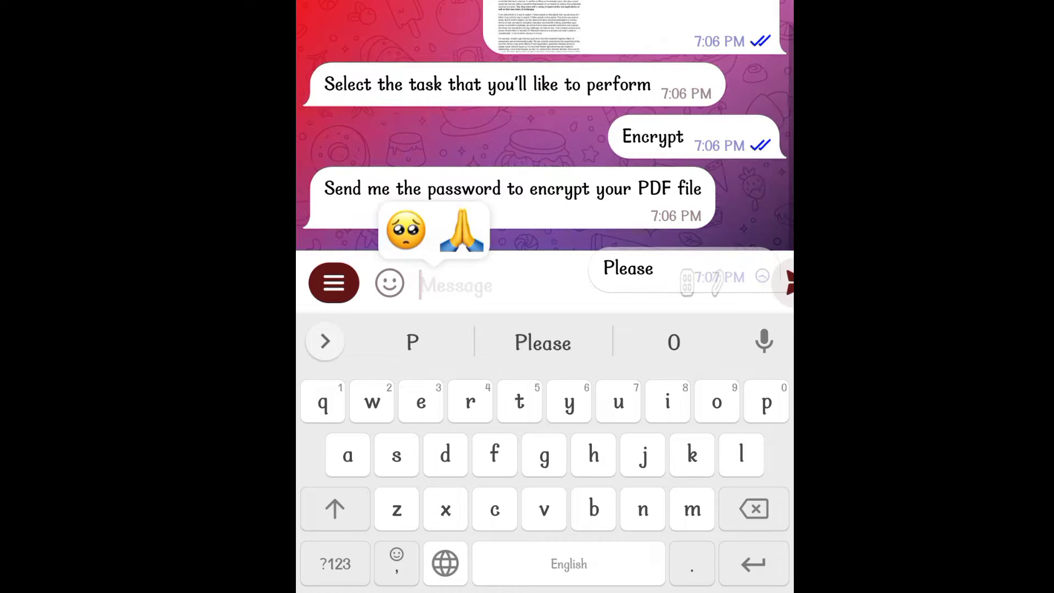
left_click(783, 282)
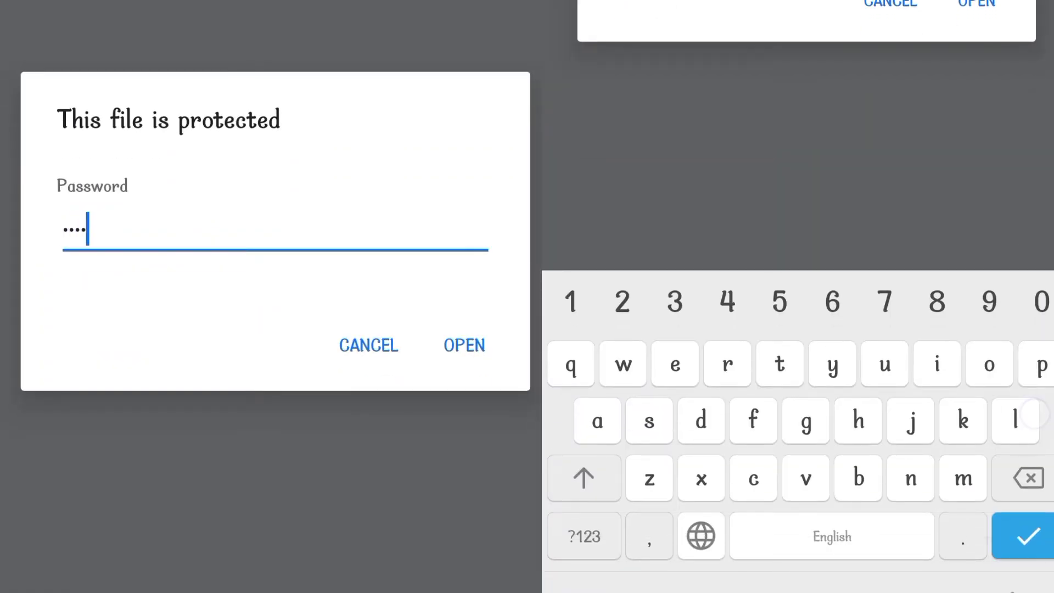
- Enter the password in the protected-file prompt and return to the Encrypted_9cj7wbtq.pdf chat
left_click(463, 345)
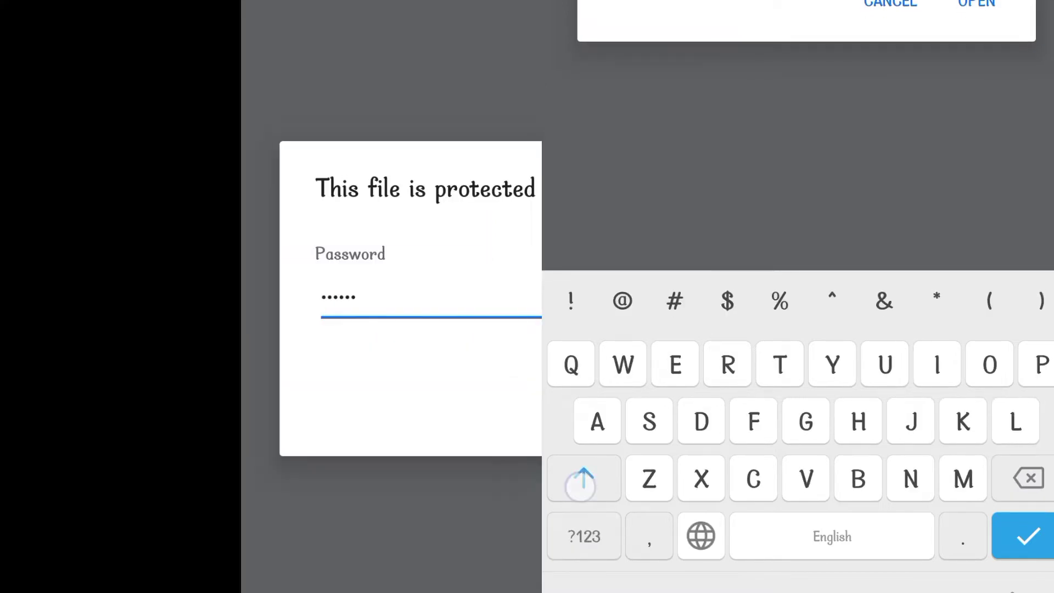
left_click(1024, 537)
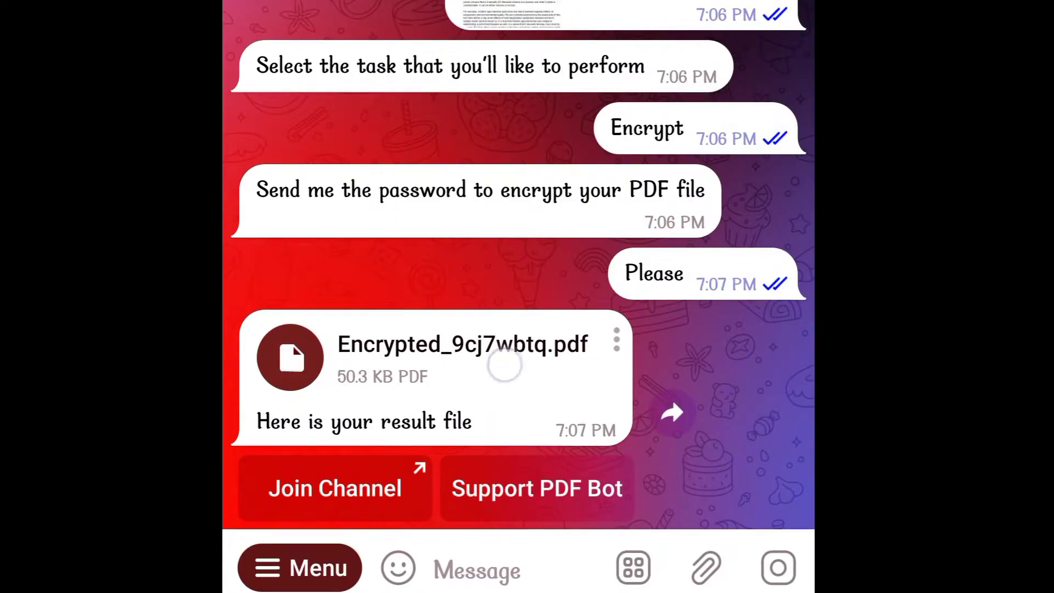
left_click(671, 413)
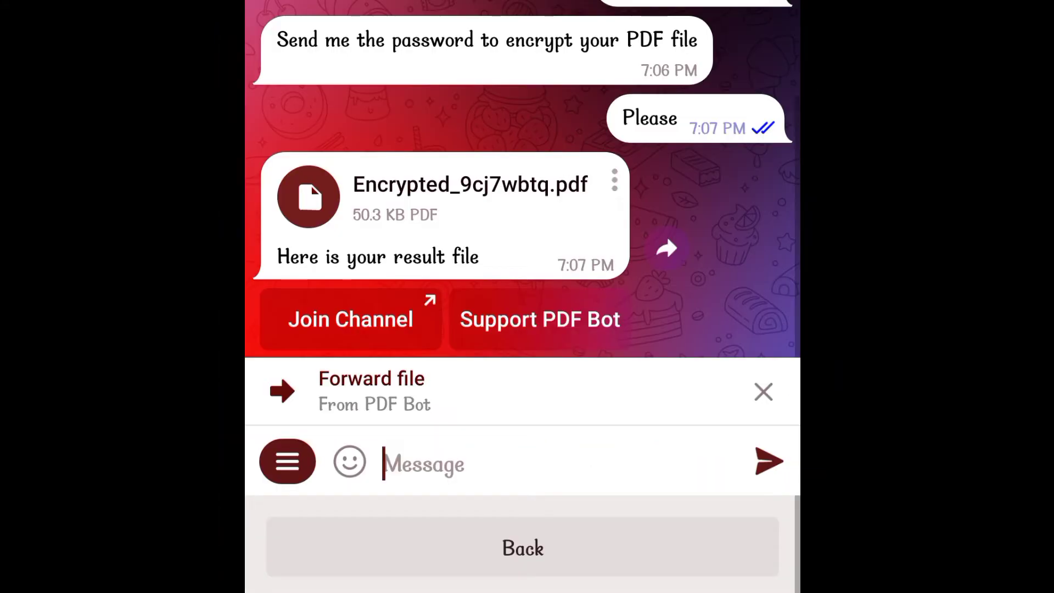
left_click(287, 461)
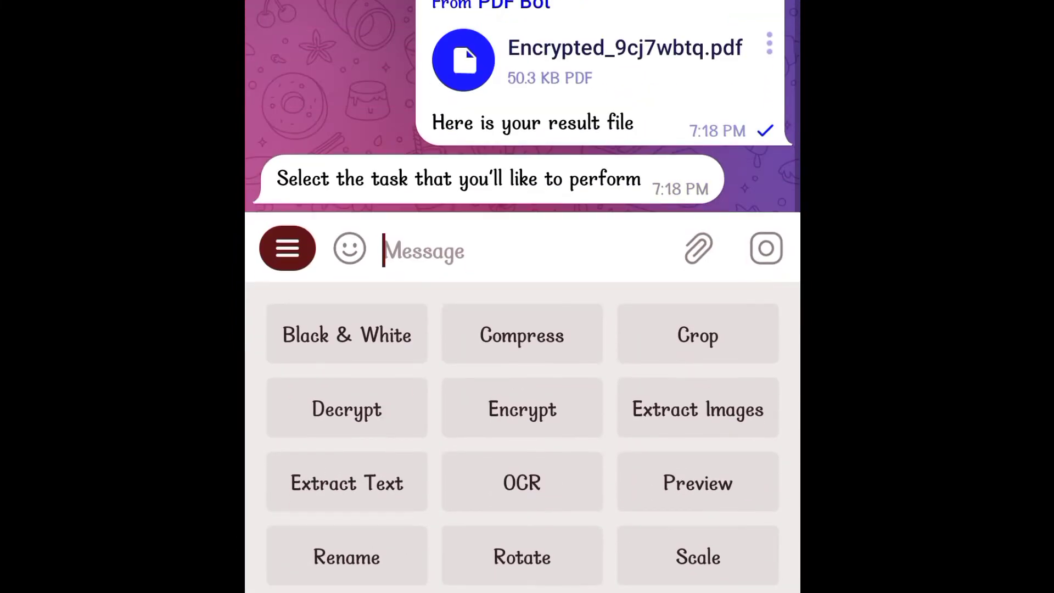
left_click(346, 408)
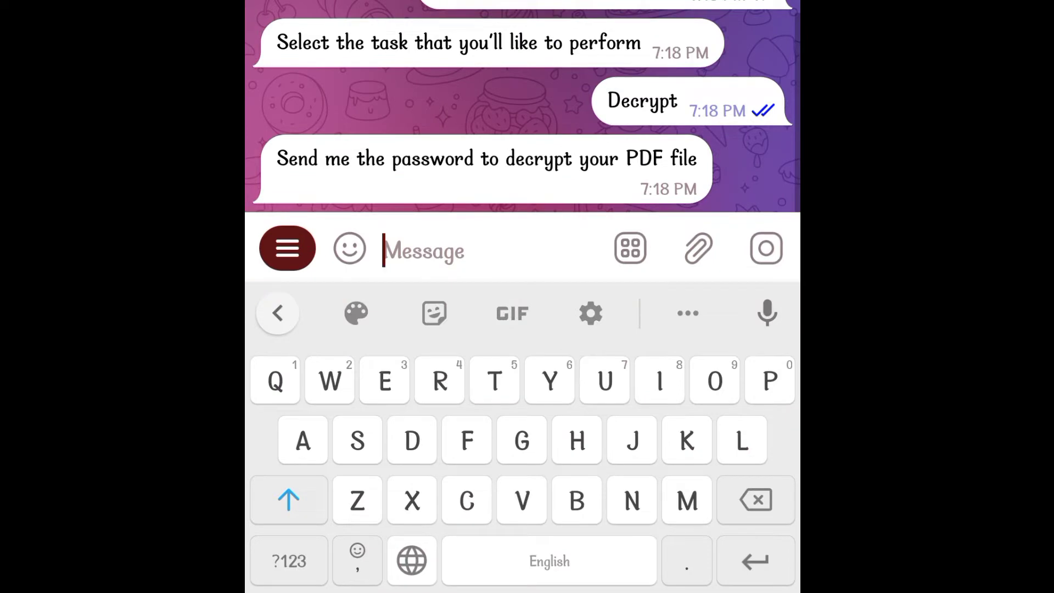
type("ple")
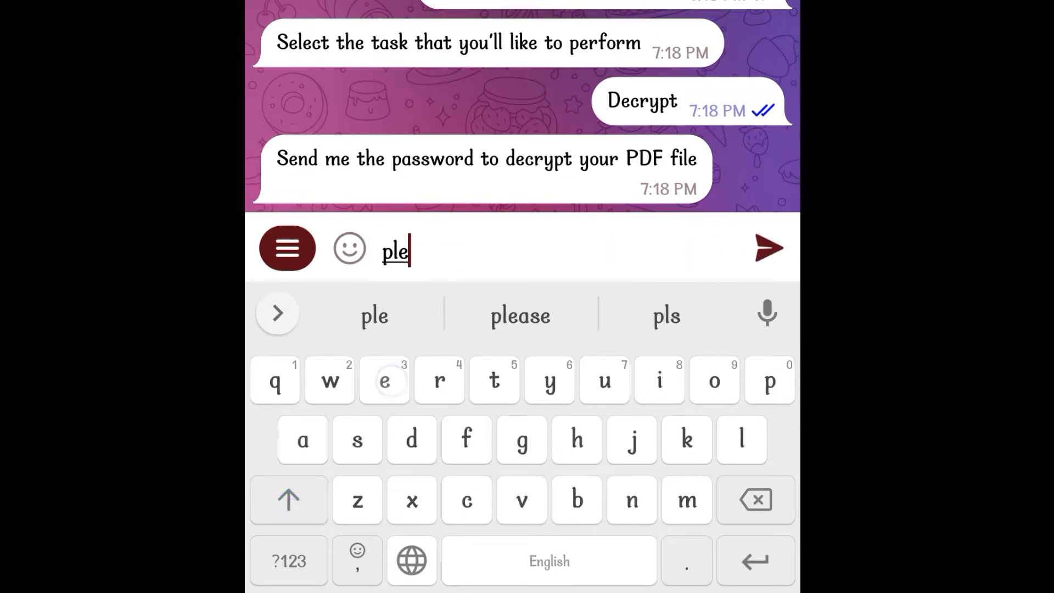
left_click(769, 248)
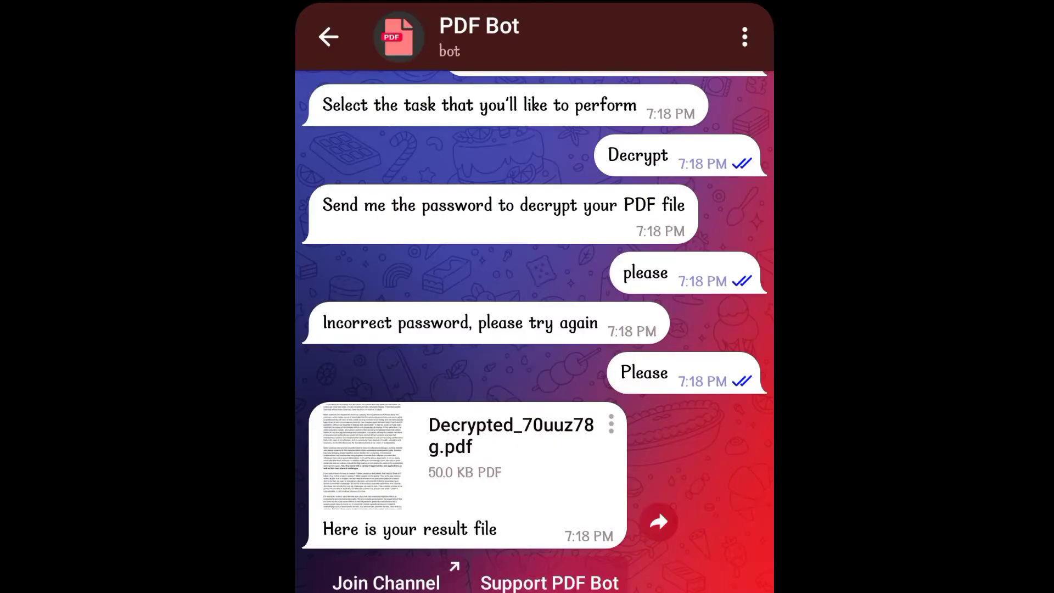
- Forward Decrypted_70uuz78g.pdf to PDF Bot and choose the Rename task
left_click(503, 467)
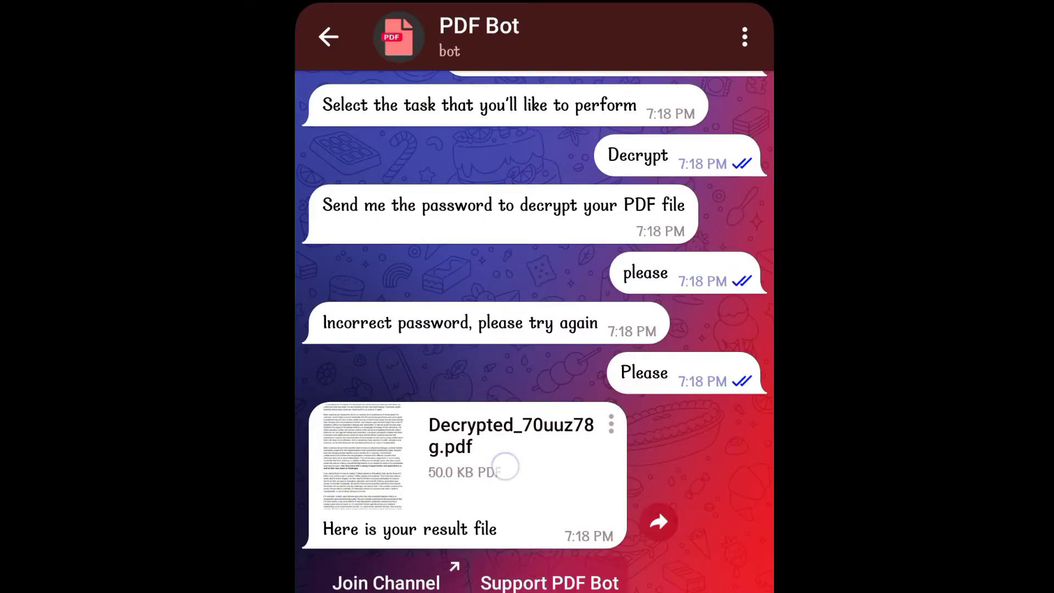
left_click(658, 521)
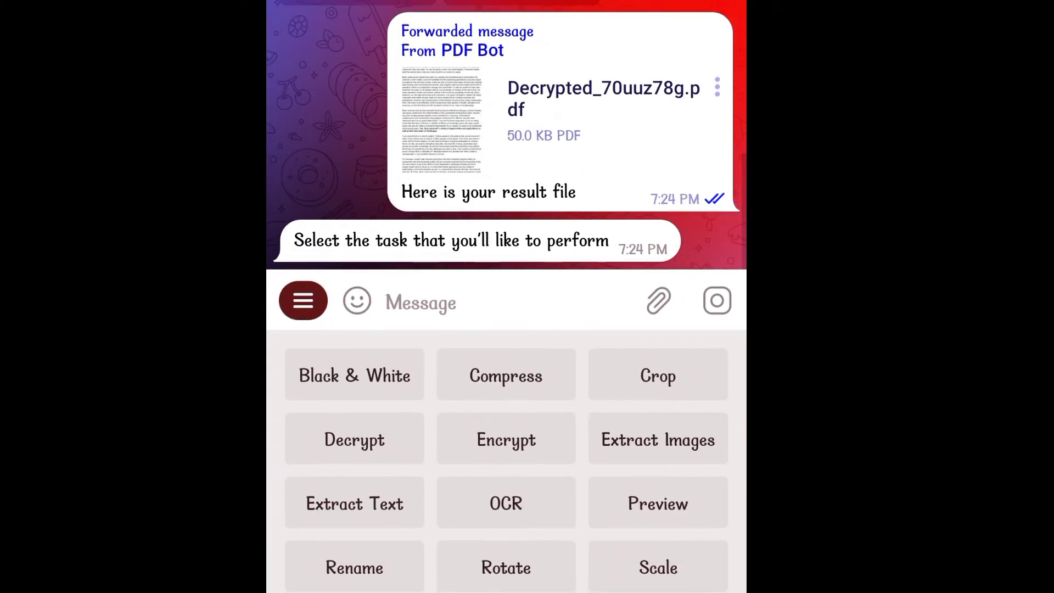
left_click(354, 567)
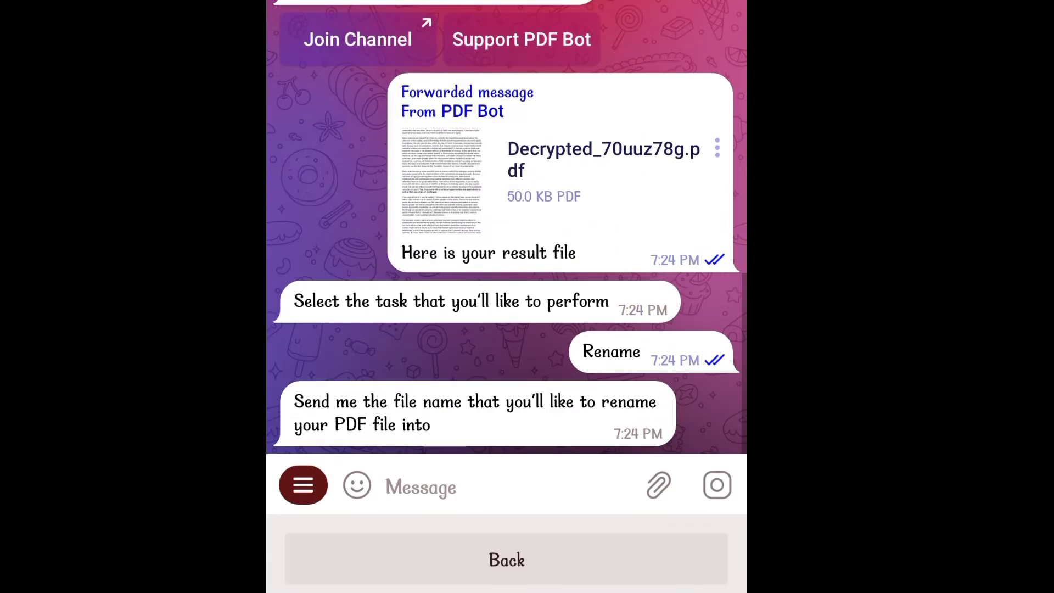
left_click(420, 487)
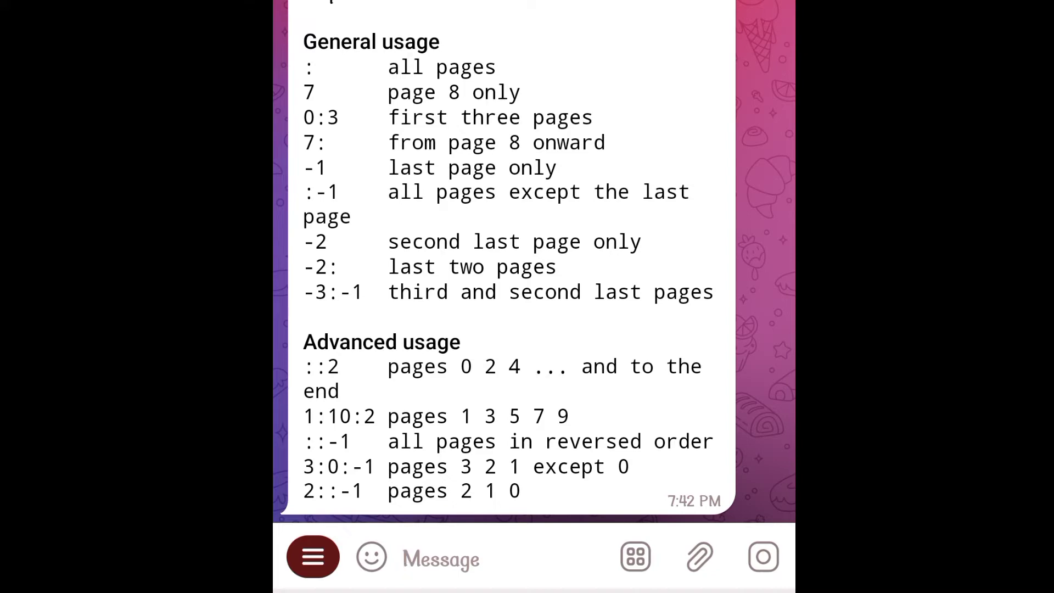
- Send page range 0:4 to PDF Bot, then open and scroll through the split PDF
left_click(440, 557)
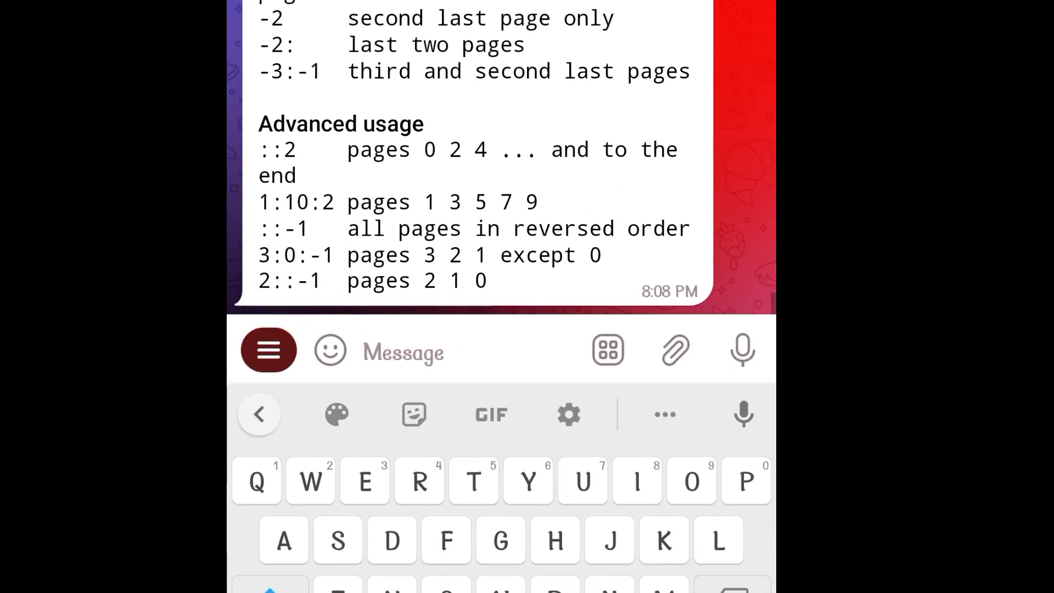
type("0:4")
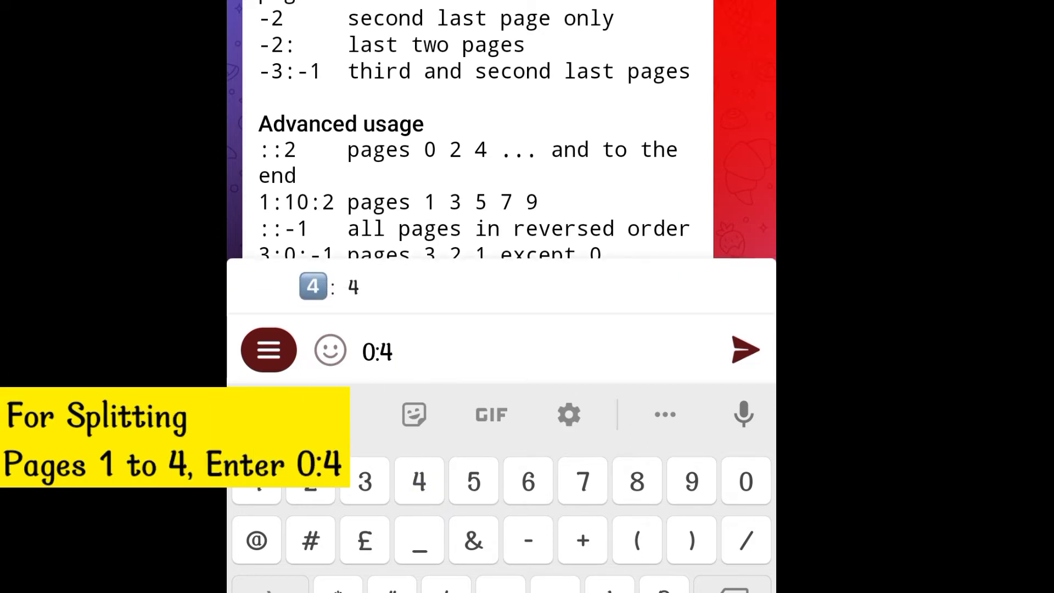
left_click(745, 350)
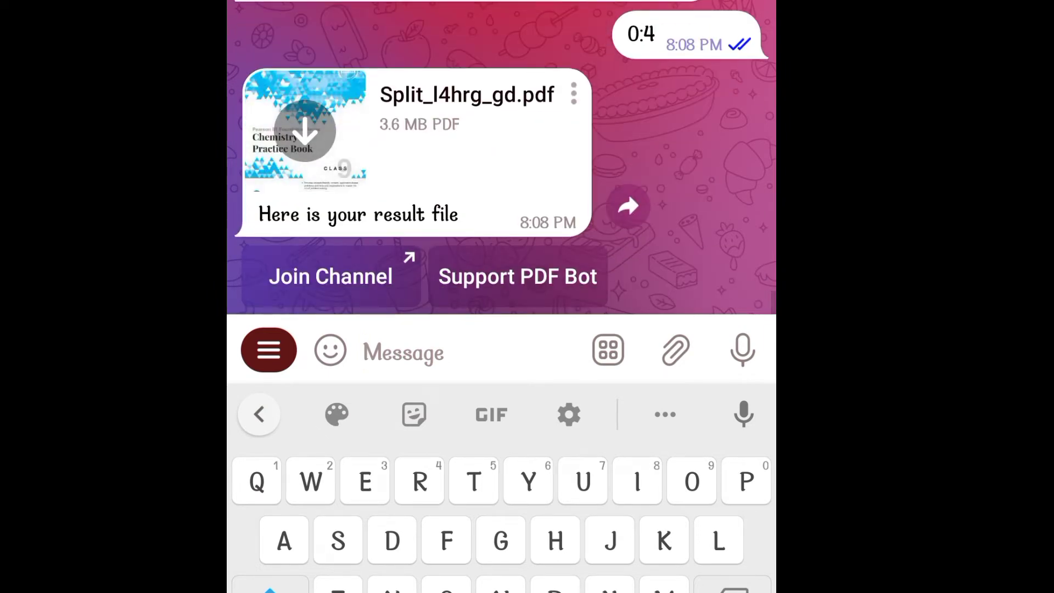
left_click(306, 129)
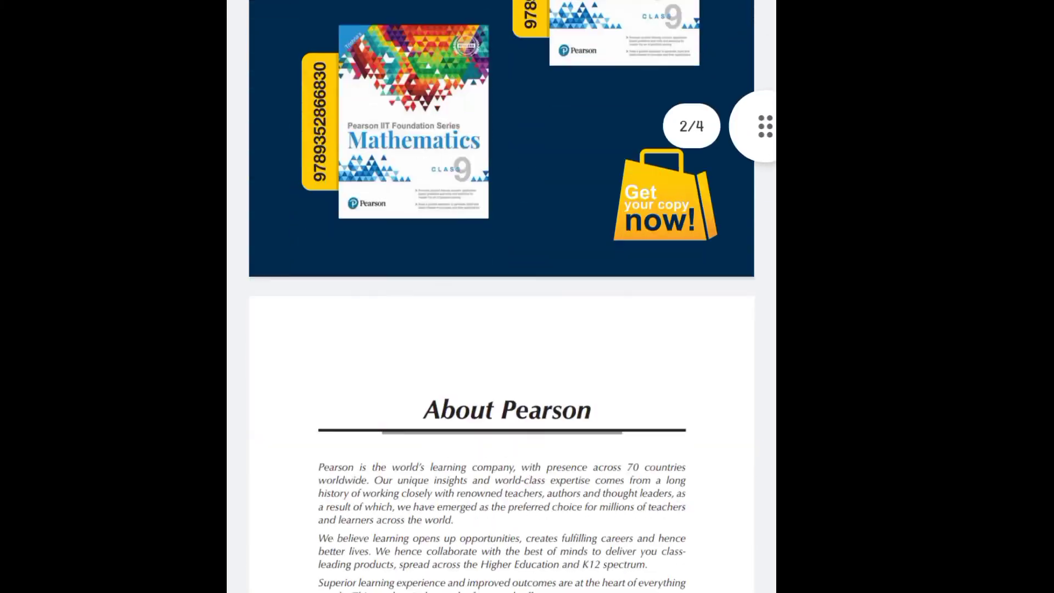
scroll("down", 3)
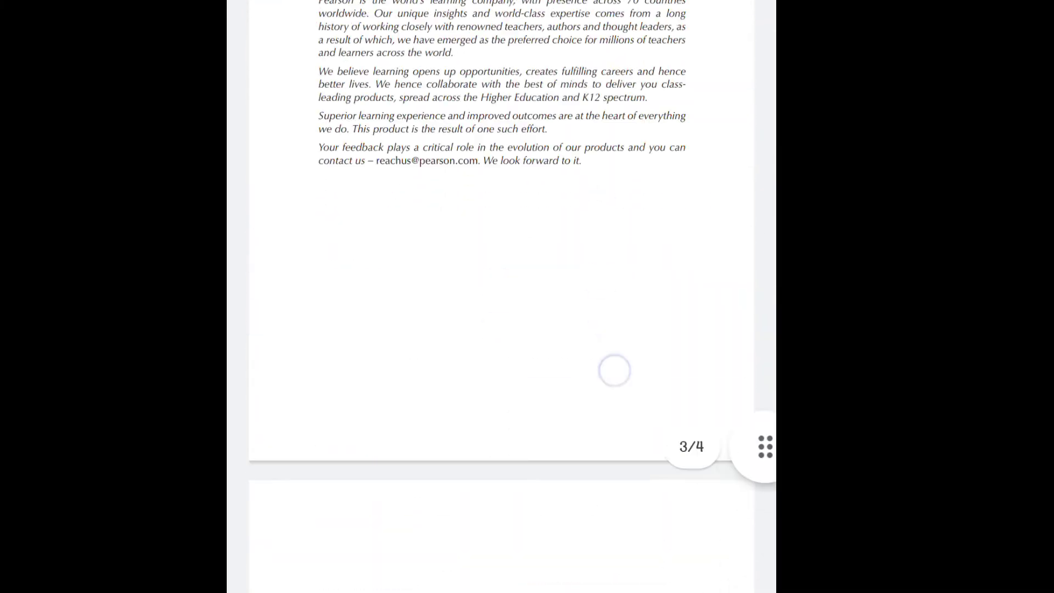
scroll("down", 3)
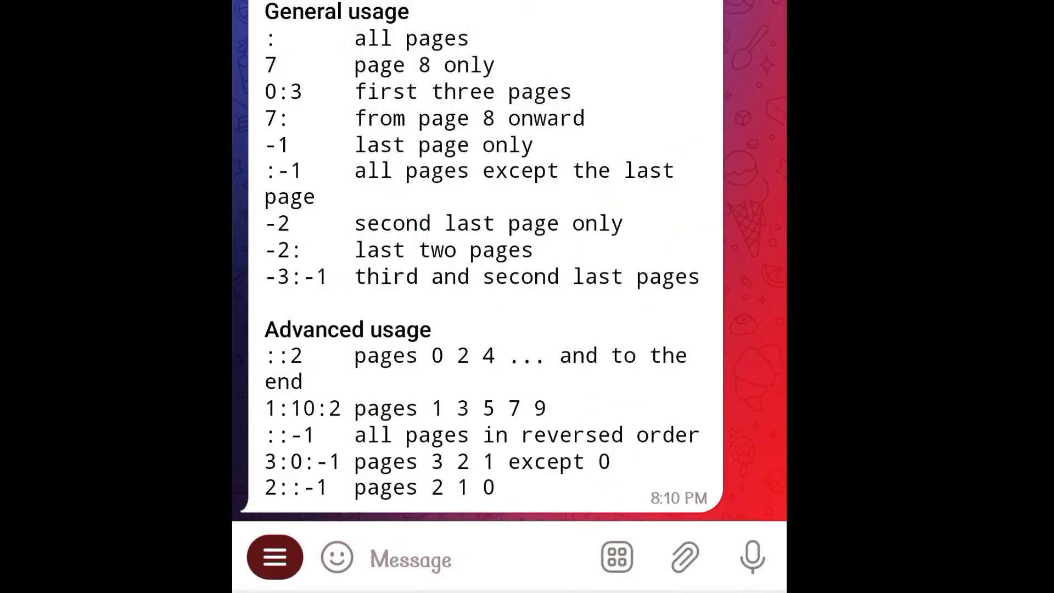
- Send the range ::-1 to get all pages in reversed order
type("::-1")
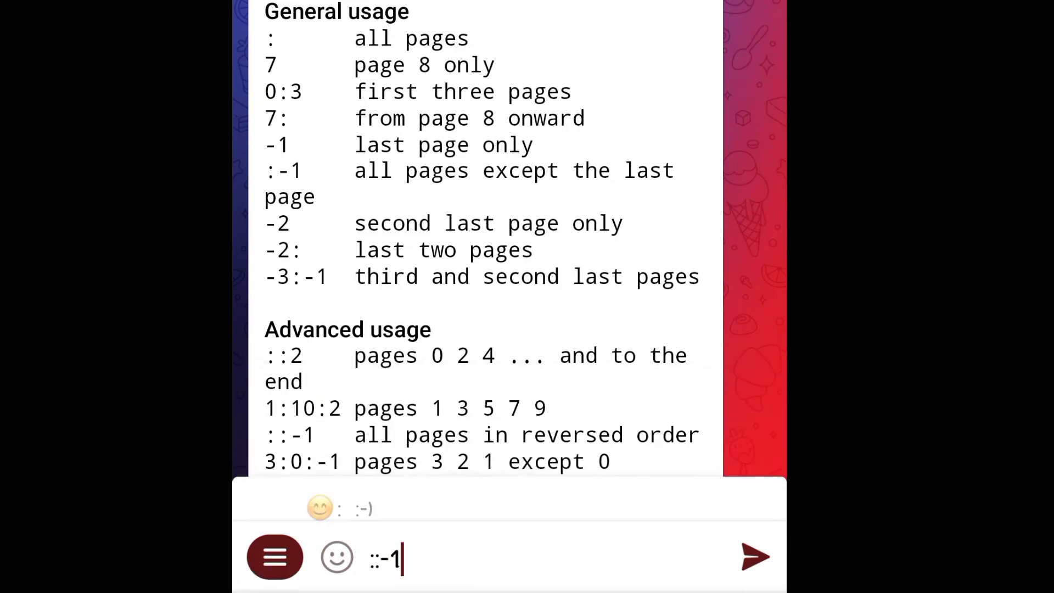
left_click(756, 557)
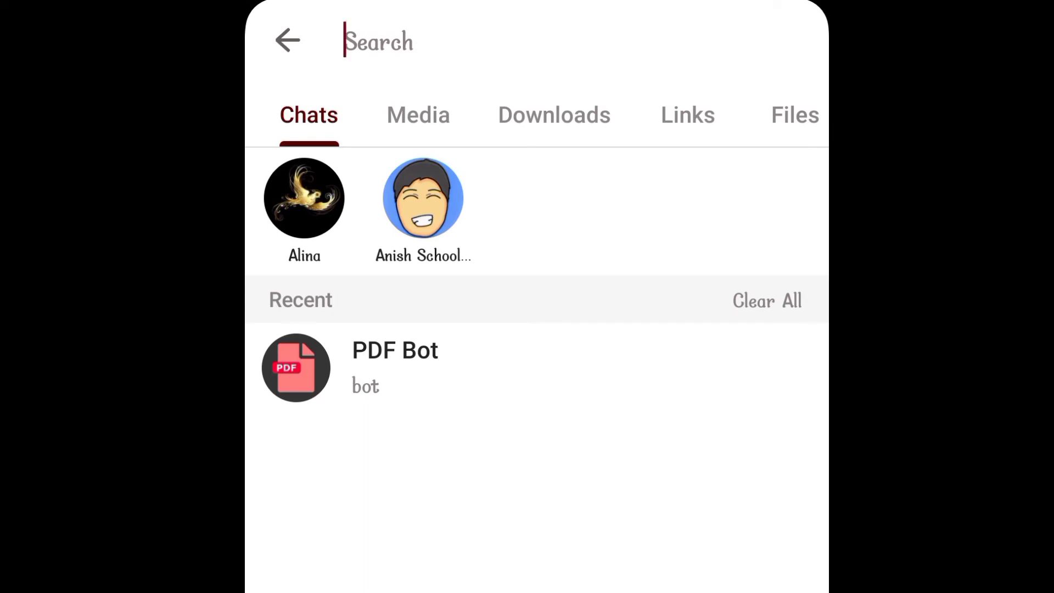
- Search for the file converter bot and attach 2018051675.pdf as a document
type("fole")
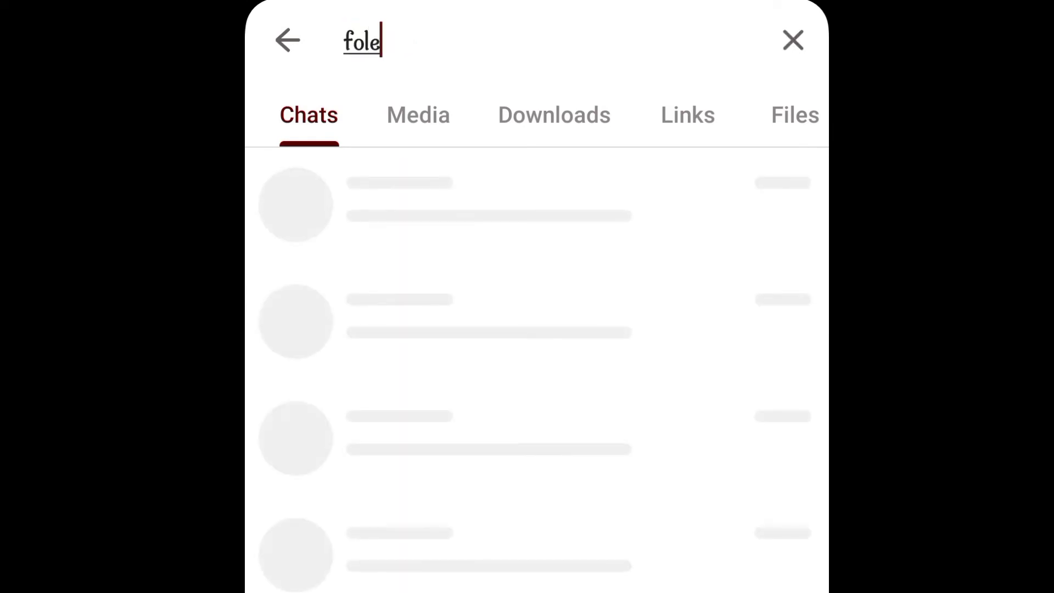
type("file")
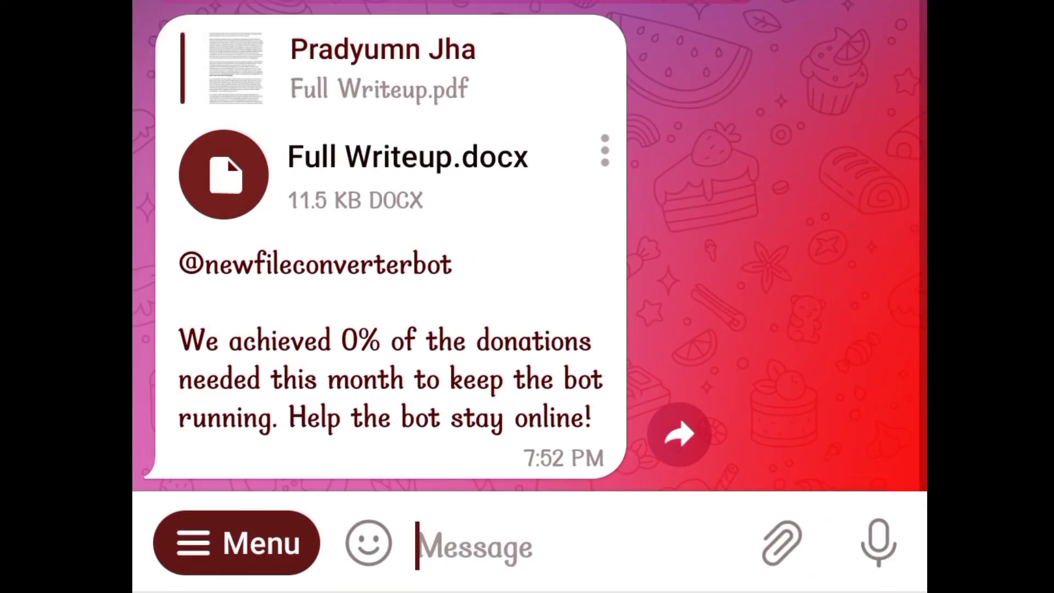
left_click(782, 543)
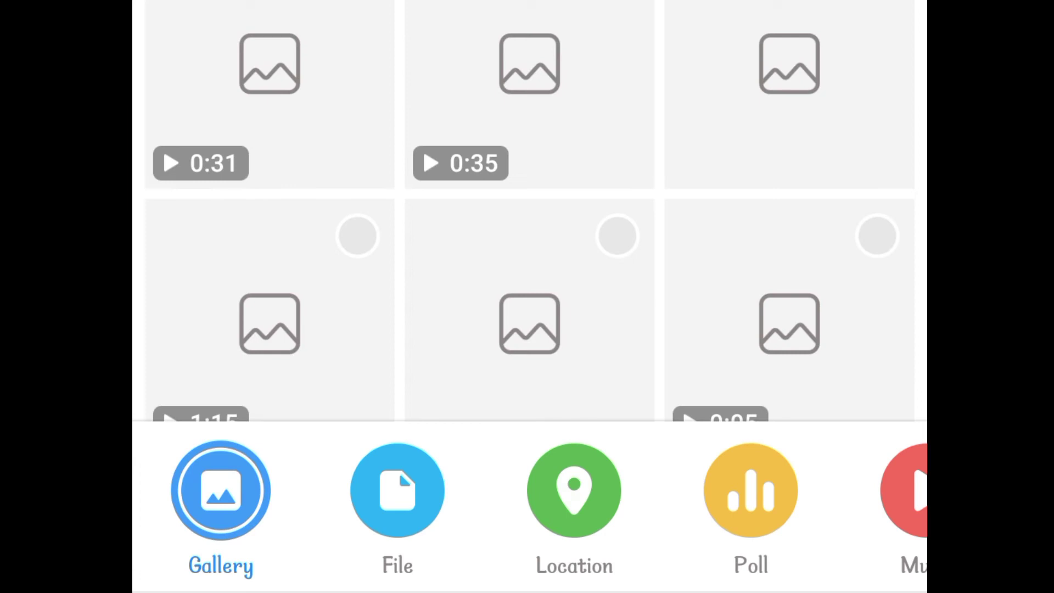
left_click(396, 489)
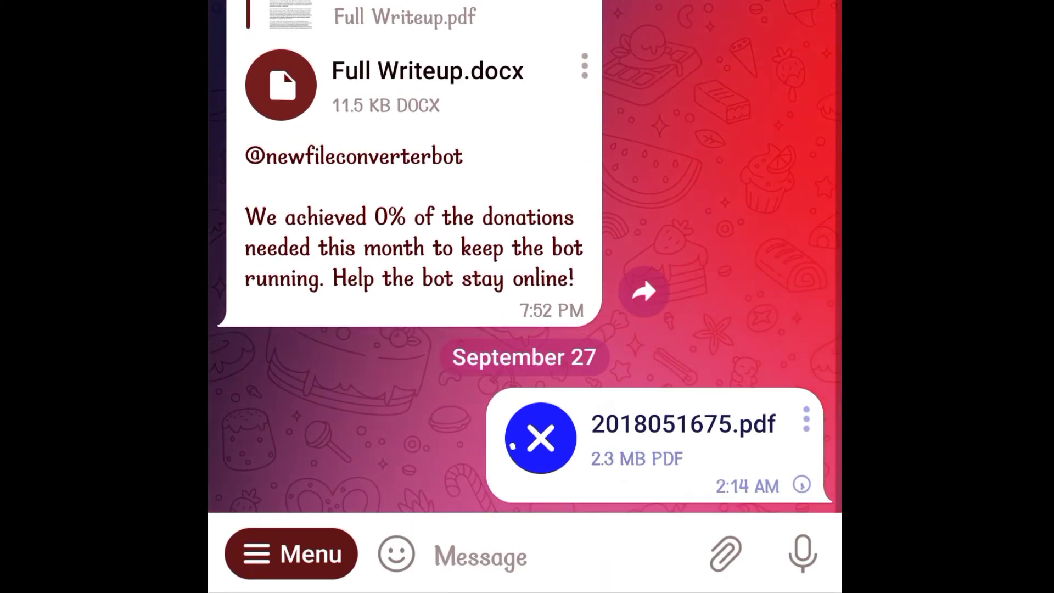
- Convert 2018051675.pdf to DOCX and open the returned 2018051675.docx
left_click(539, 438)
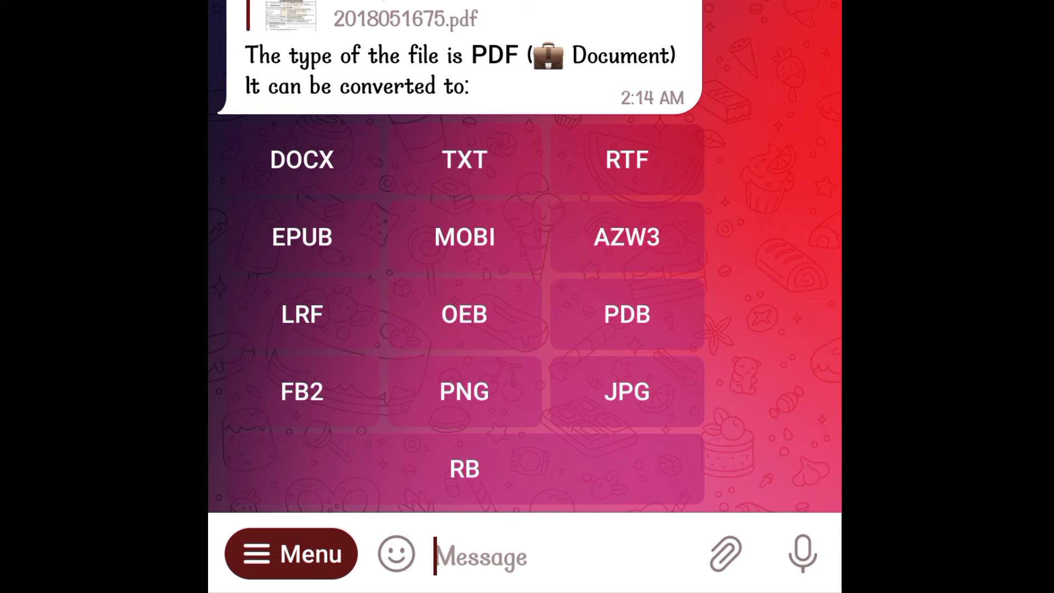
left_click(302, 159)
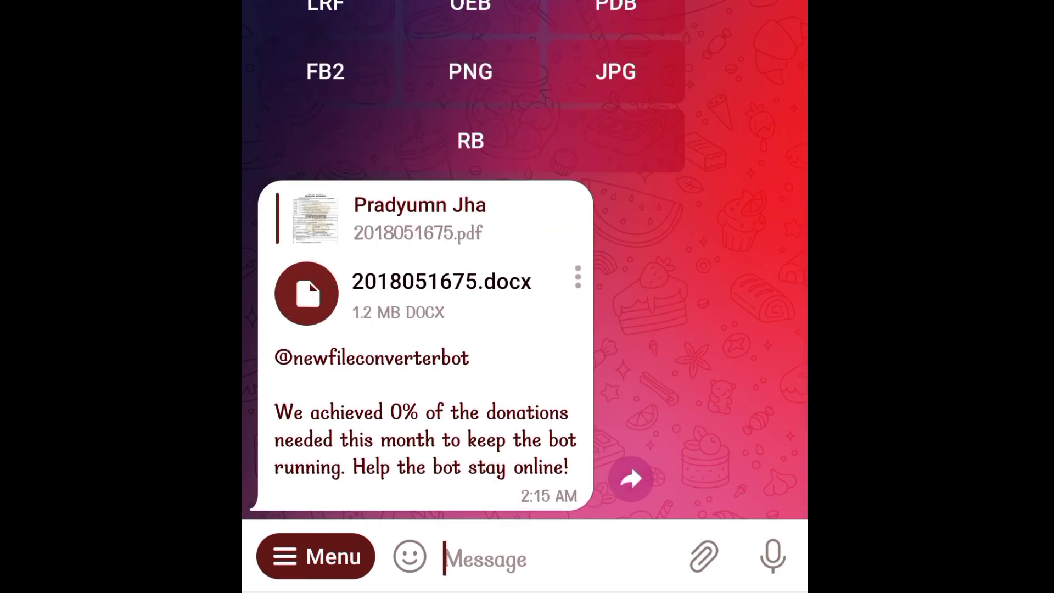
left_click(441, 281)
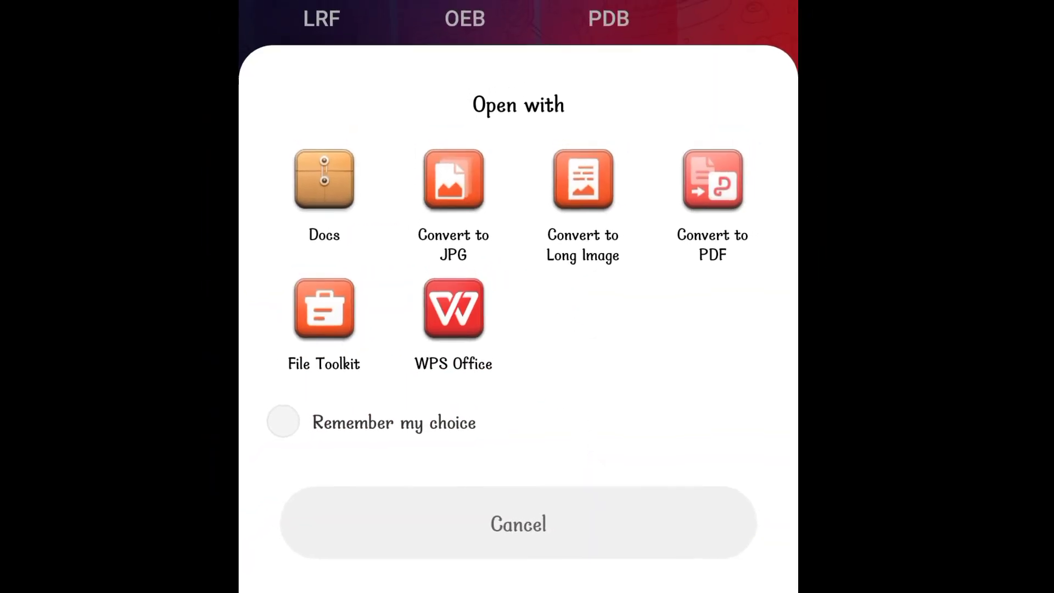